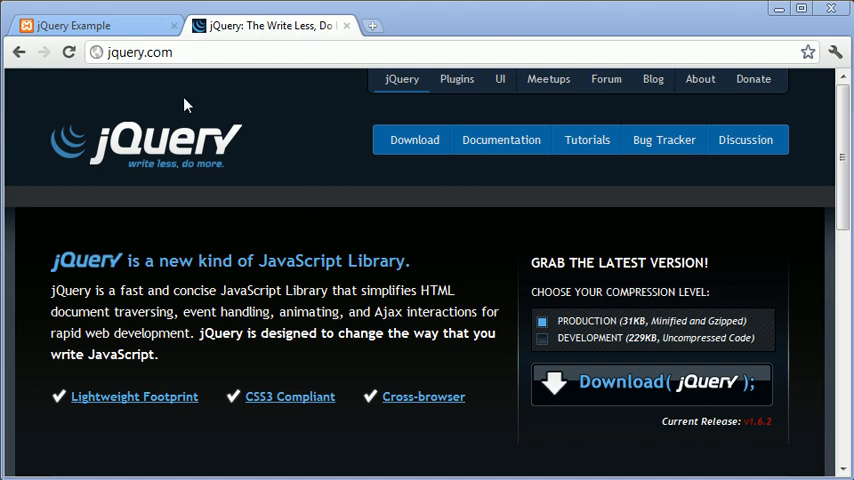
pyautogui.moveTo(337, 342)
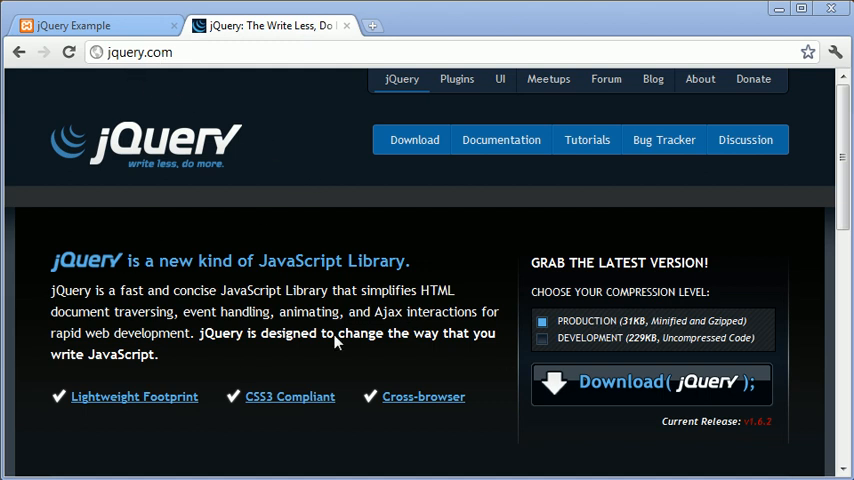
pyautogui.moveTo(362, 330)
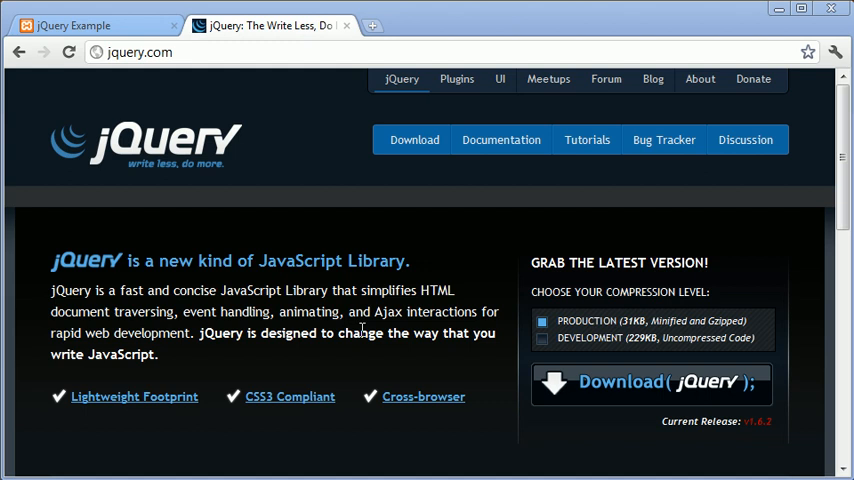
pyautogui.moveTo(423, 396)
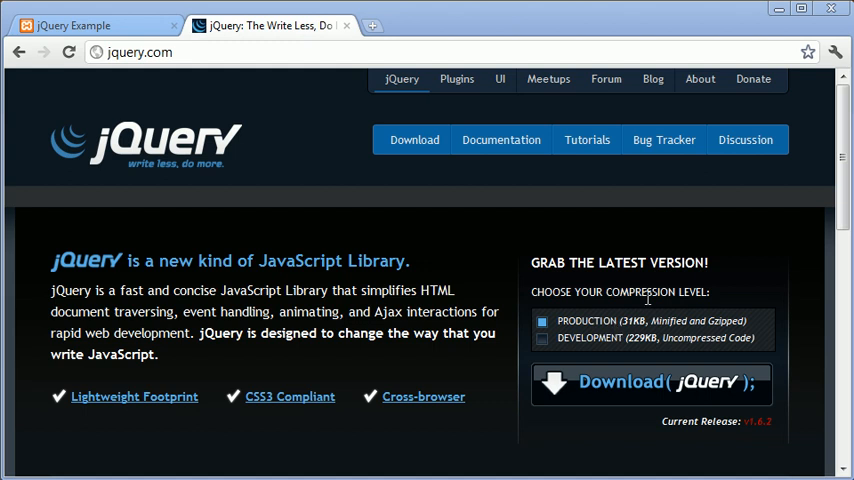
# Scroll past the sponsor logos to the Learn jQuery Now code sample and jQuery Resources.
pyautogui.scroll(-3)
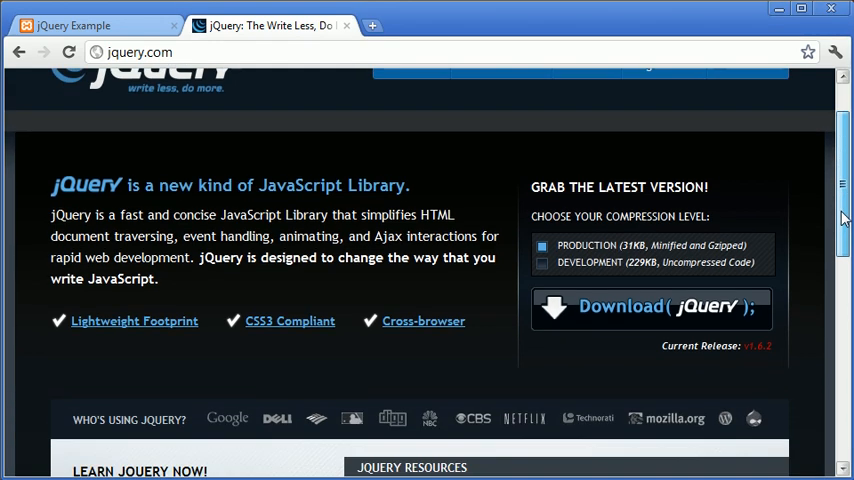
pyautogui.scroll(-3)
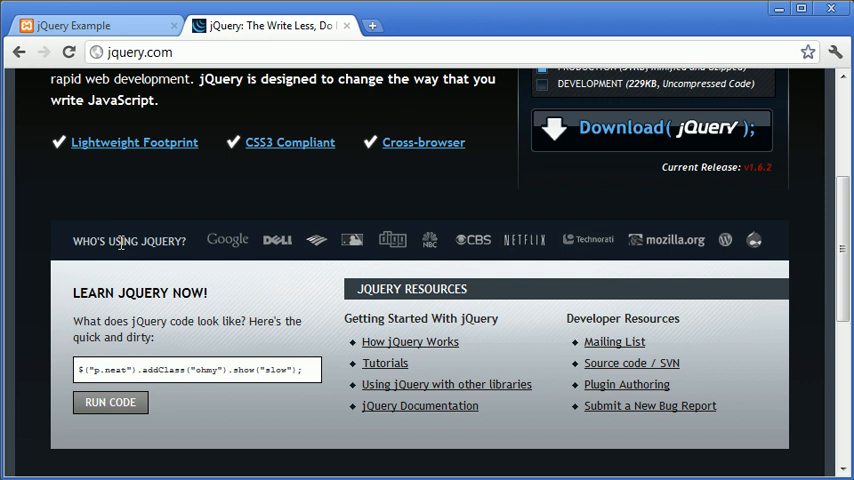
pyautogui.moveTo(332, 189)
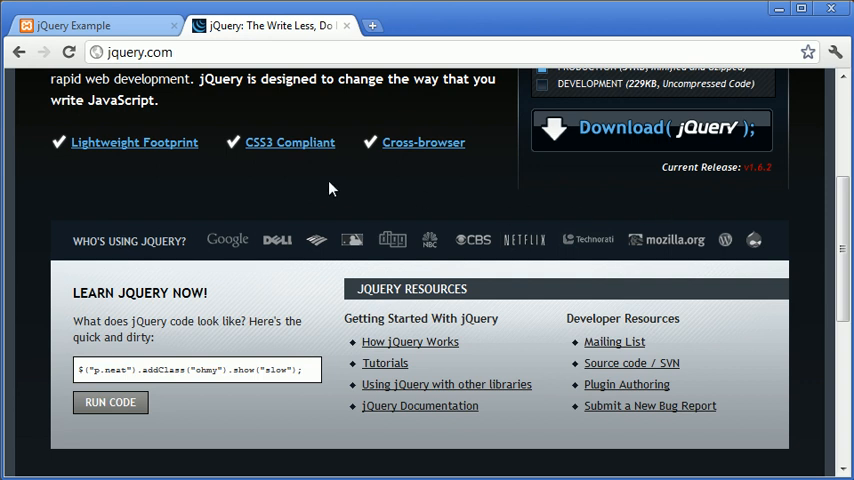
pyautogui.moveTo(257, 195)
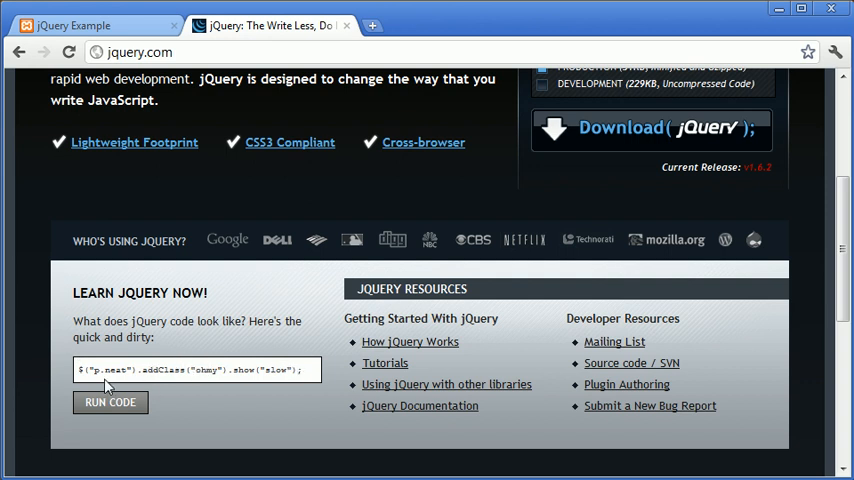
pyautogui.moveTo(196, 413)
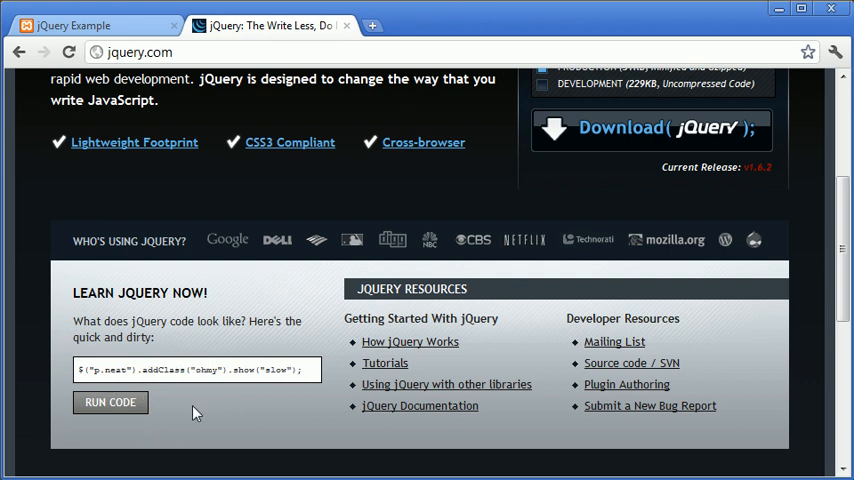
# Run the Learn jQuery Now sample snippet to show the Congratulations message.
pyautogui.scroll(-3)
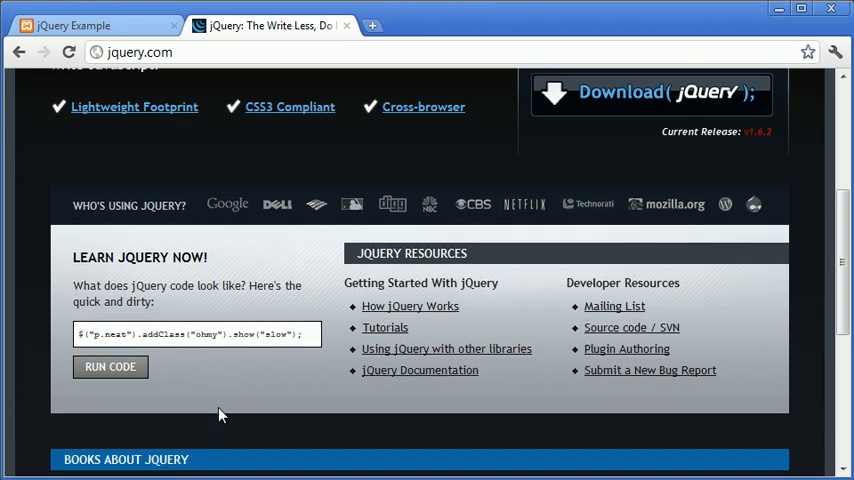
pyautogui.scroll(-3)
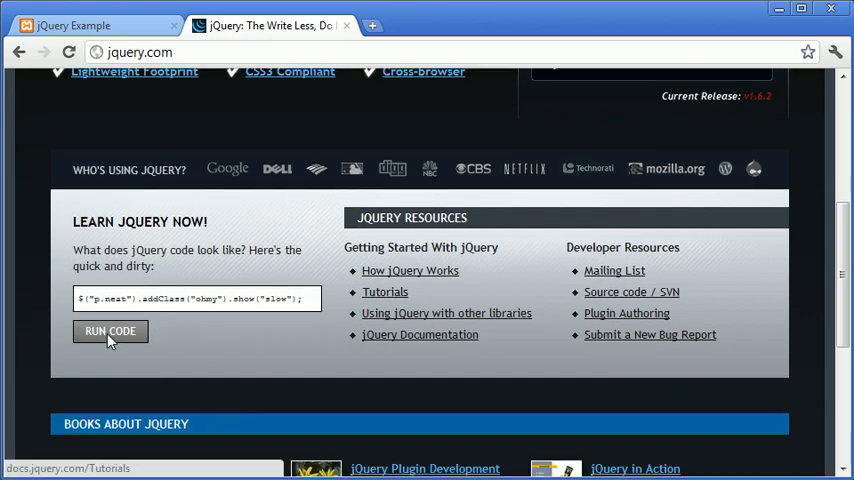
pyautogui.click(110, 331)
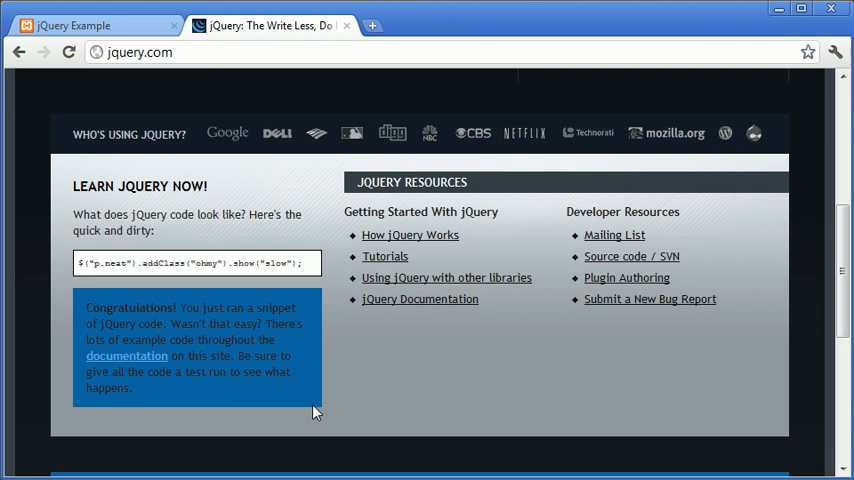
pyautogui.moveTo(88, 345)
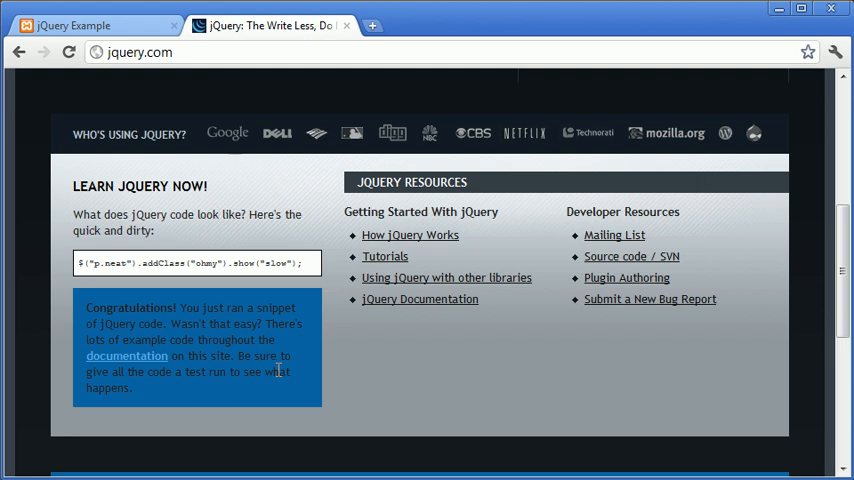
pyautogui.moveTo(483, 381)
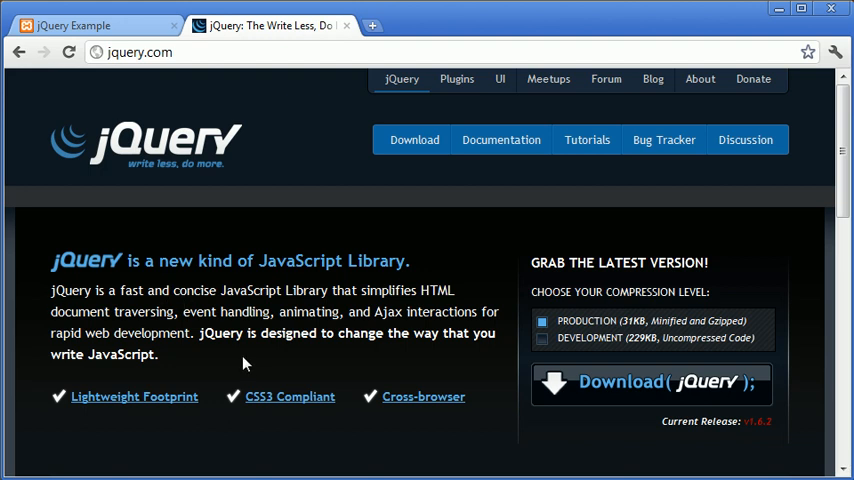
pyautogui.moveTo(249, 364)
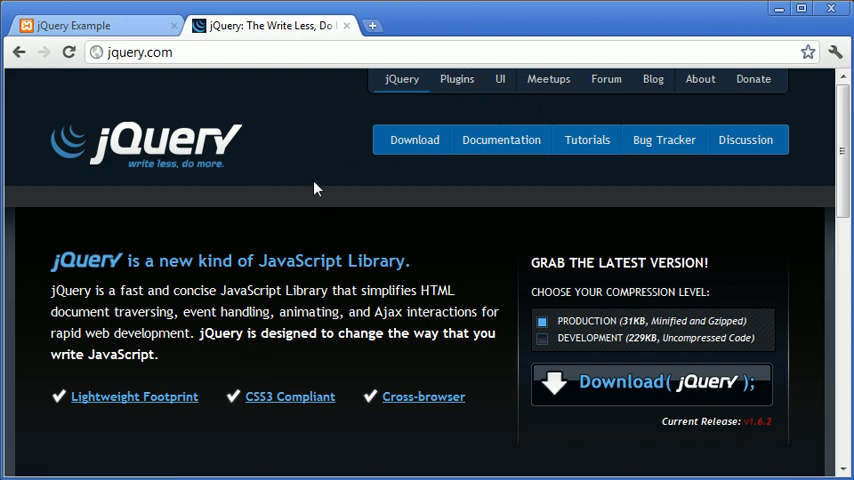
pyautogui.moveTo(457, 79)
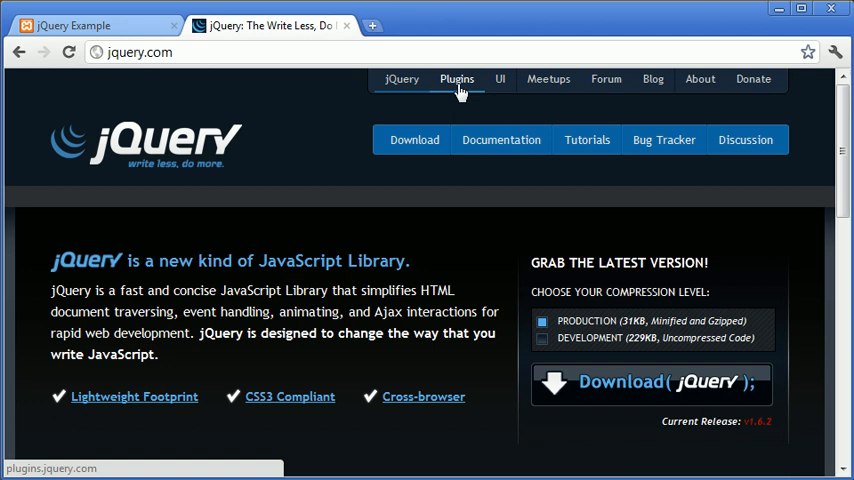
# Scroll down to the Who's Using jQuery sponsor logos above Learn jQuery Now.
pyautogui.scroll(-3)
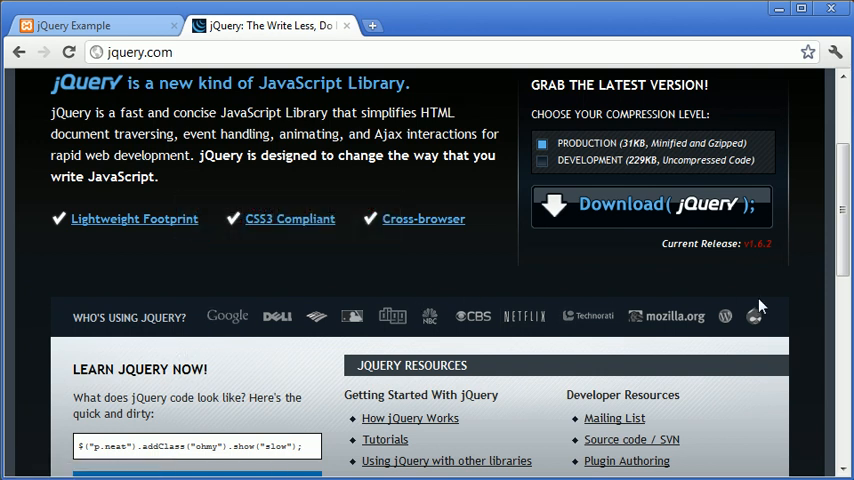
pyautogui.moveTo(461, 300)
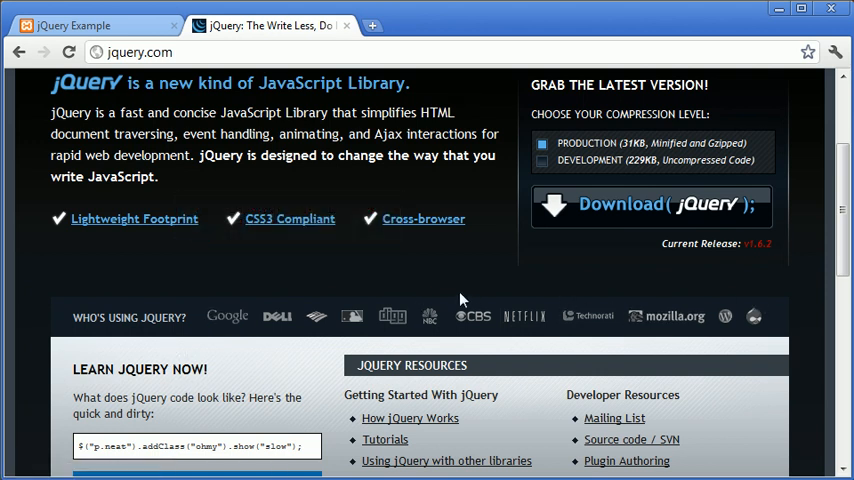